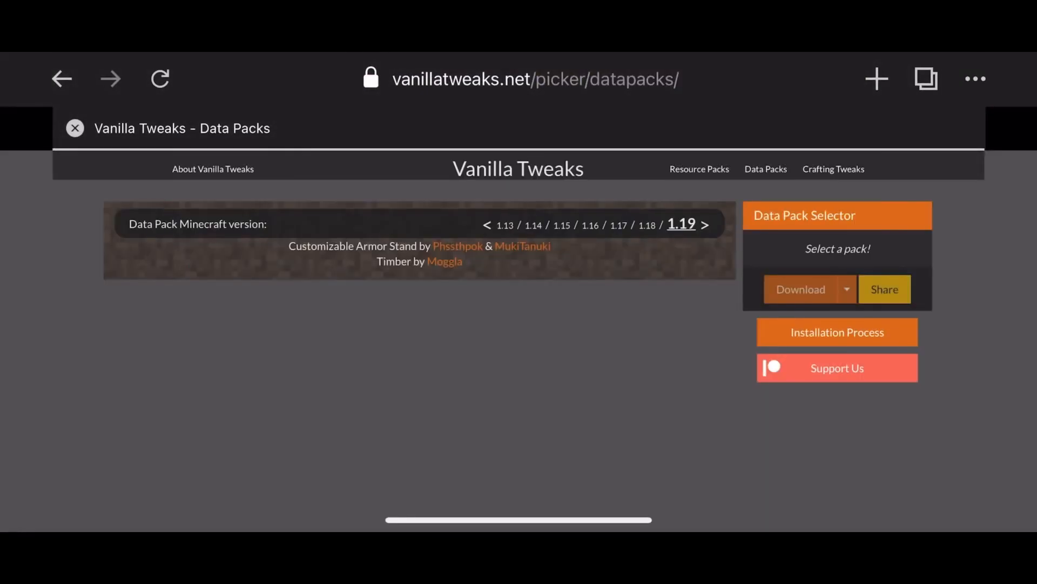
# Choose the Armored Elytra data pack under Items in Vanilla Tweaks for download.
pyautogui.scroll(-3)
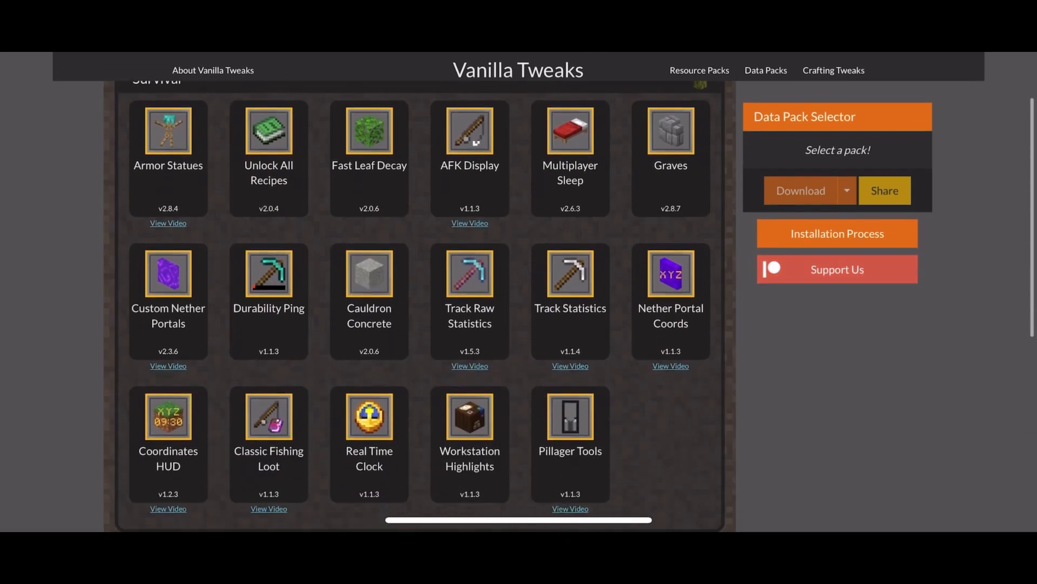
pyautogui.scroll(-3)
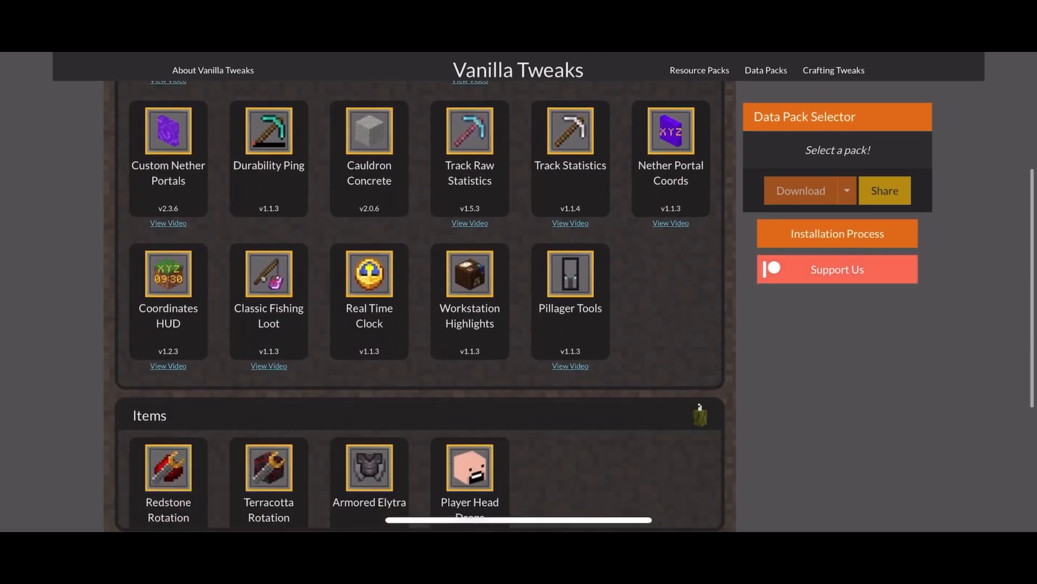
pyautogui.click(799, 191)
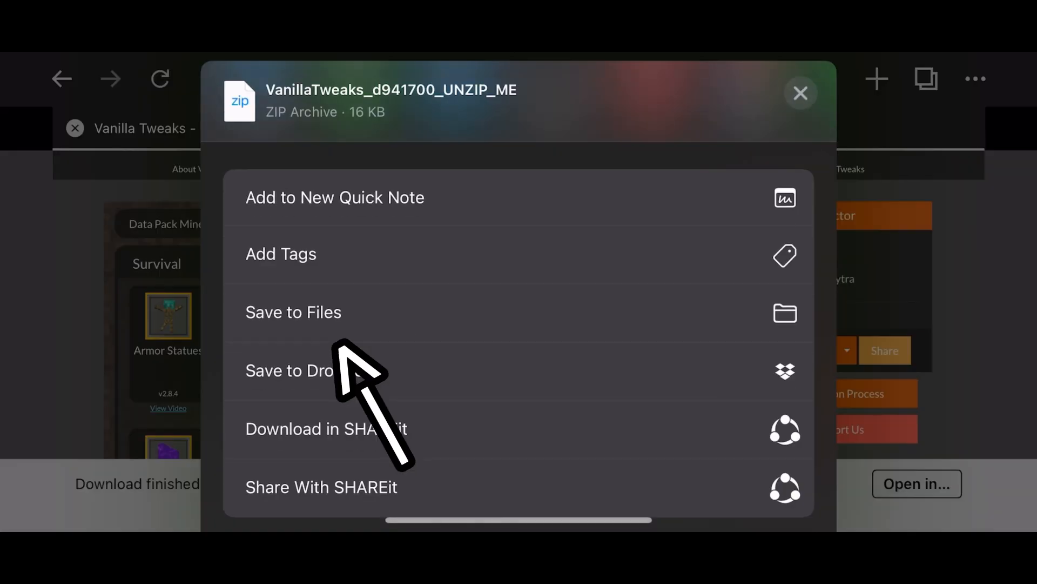
# Save the downloaded Vanilla Tweaks zip to a folder on the device via Save to Files.
pyautogui.click(293, 312)
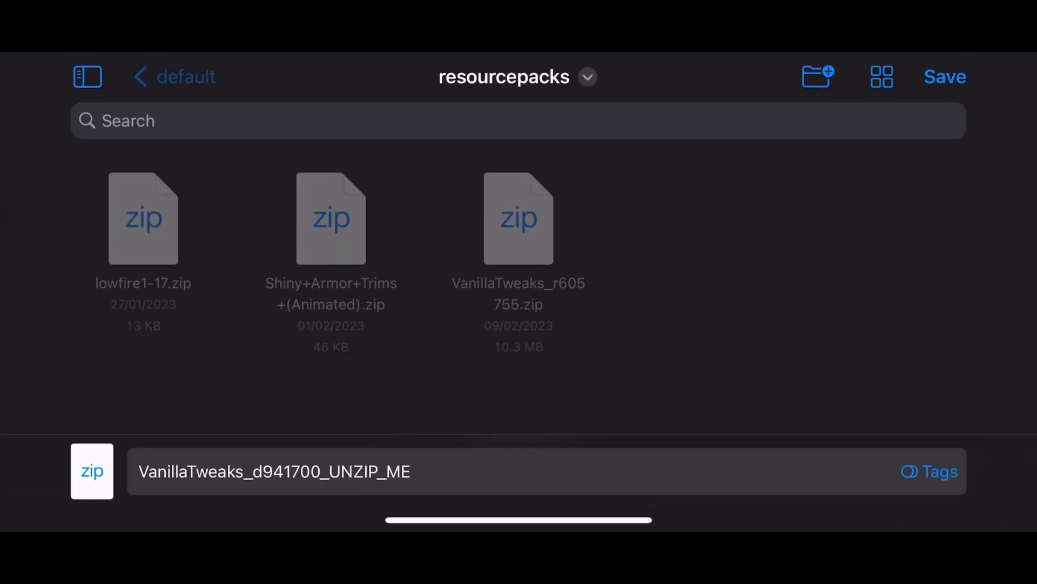
pyautogui.click(185, 77)
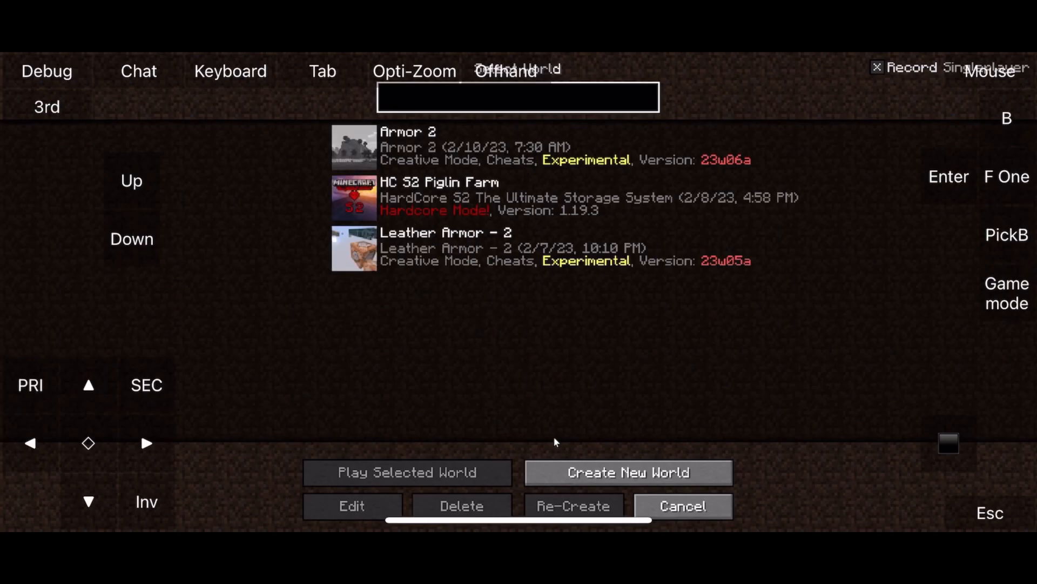
# Start a new world and apply the Superflat world type preset.
pyautogui.click(628, 472)
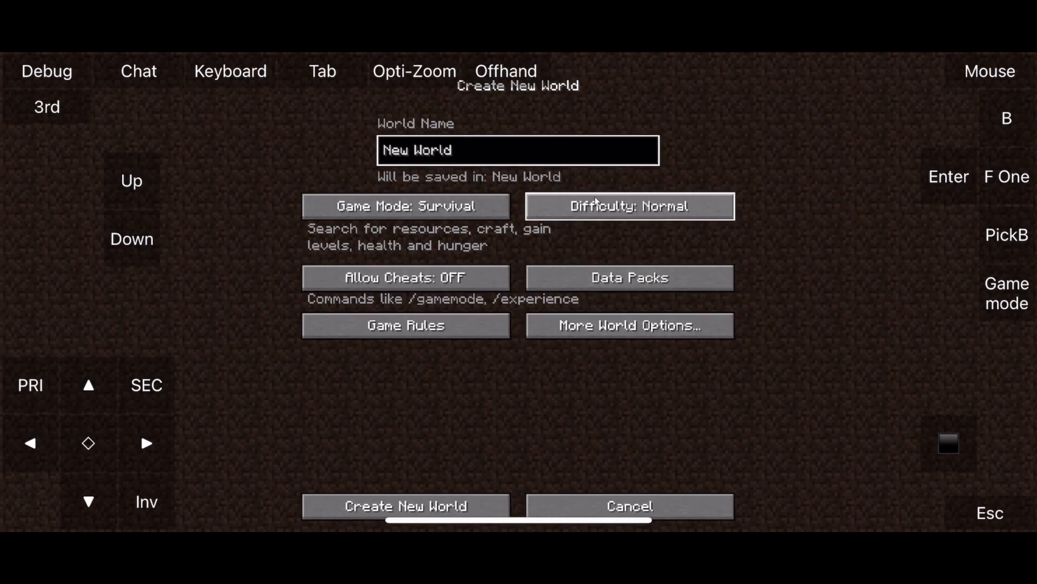
pyautogui.click(629, 324)
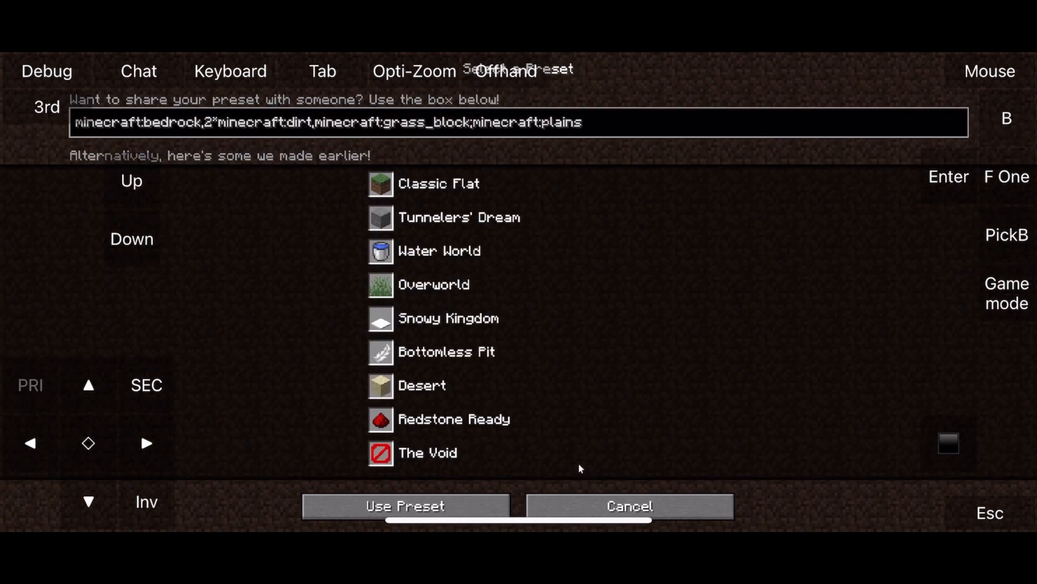
pyautogui.click(405, 506)
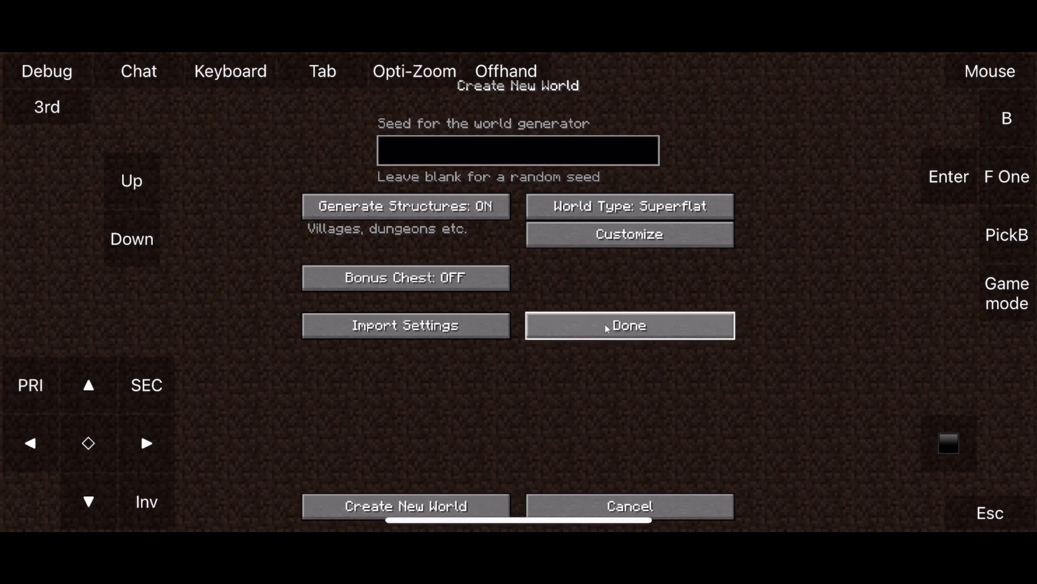
pyautogui.click(628, 325)
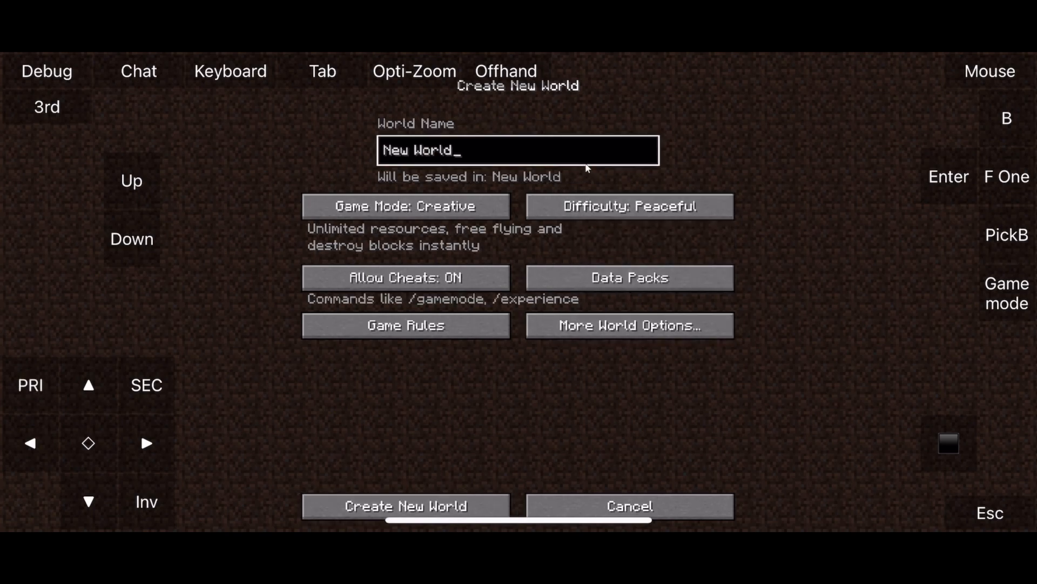
# Name the world 'Data pack', create it as creative peaceful with cheats on, and pause.
pyautogui.press('backspace')
pyautogui.write('Data pack')
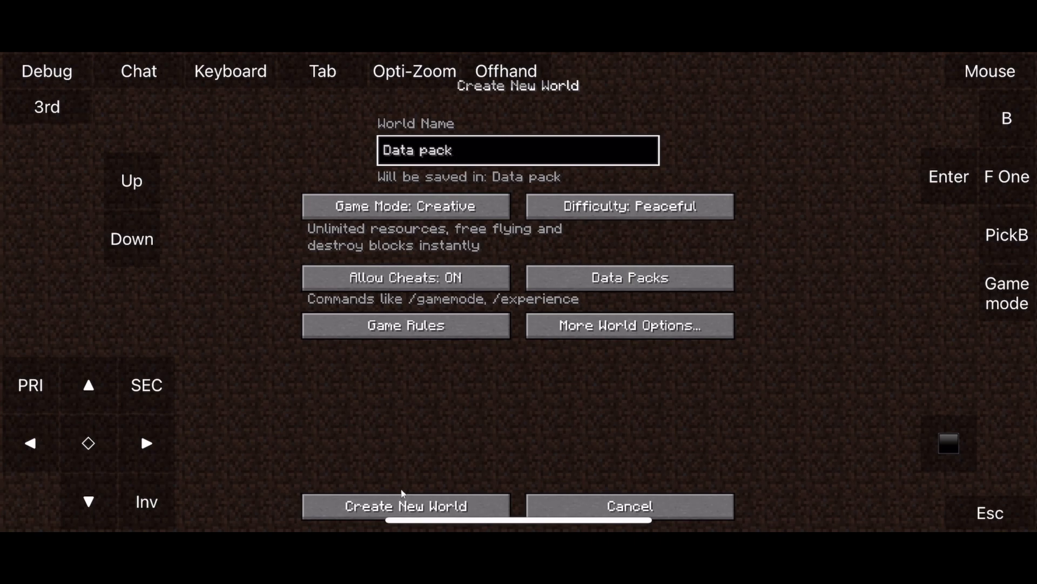
pyautogui.click(406, 506)
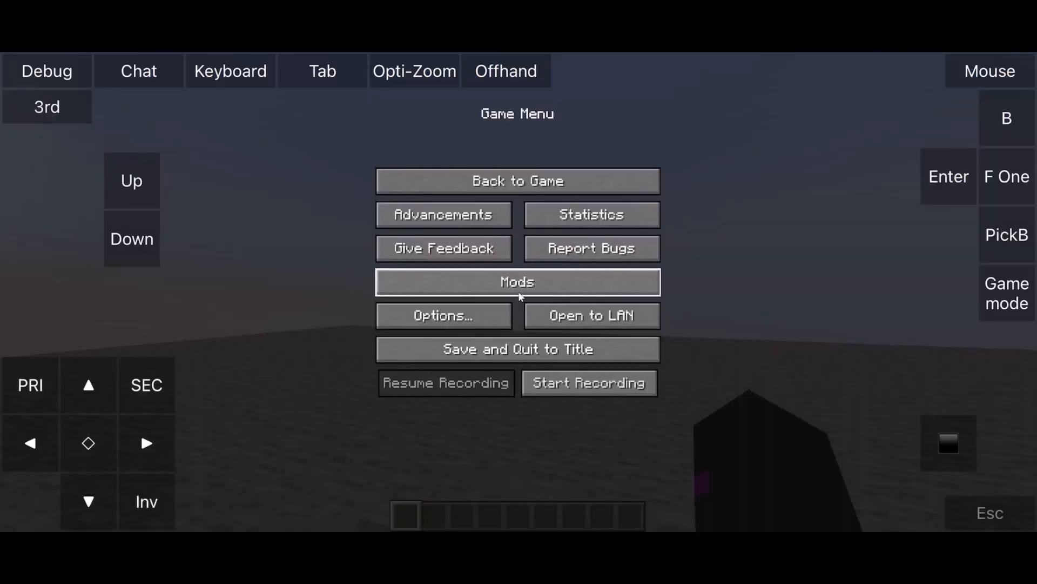
pyautogui.click(516, 349)
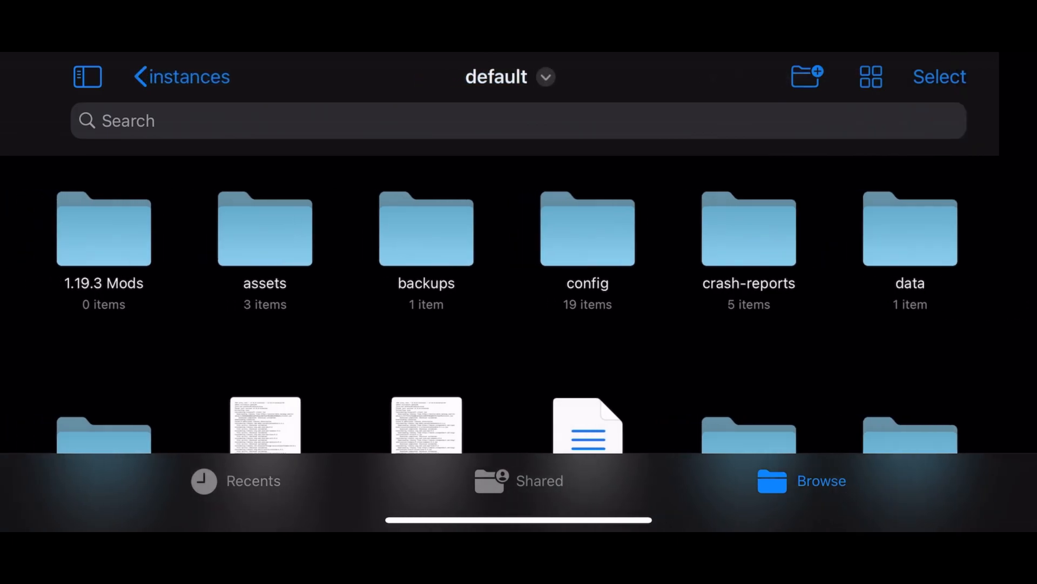
# Extract the armored elytra v1.0.6 zip in the mods folder and begin moving the result.
pyautogui.scroll(-3)
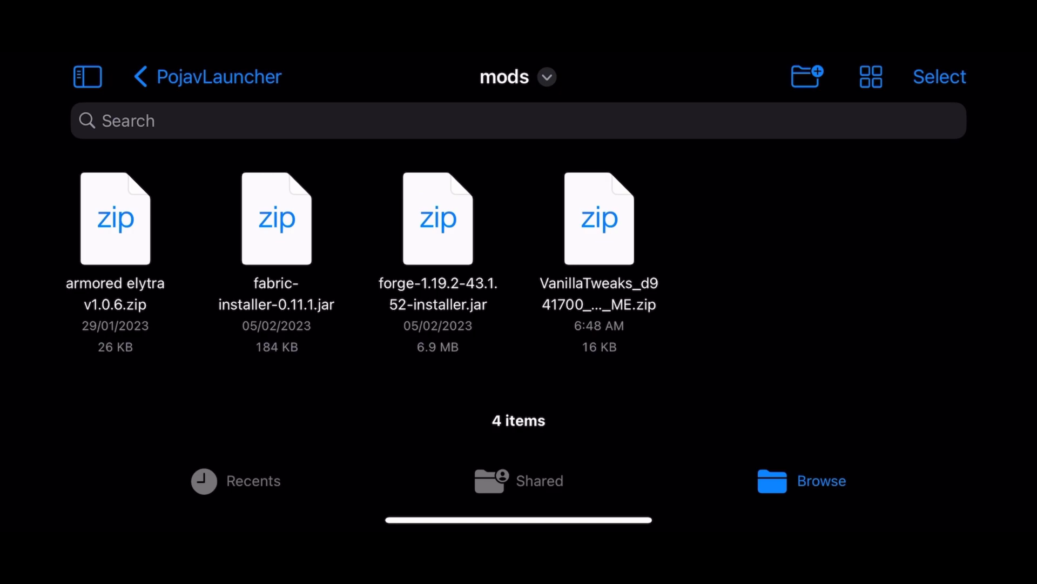
pyautogui.click(115, 217)
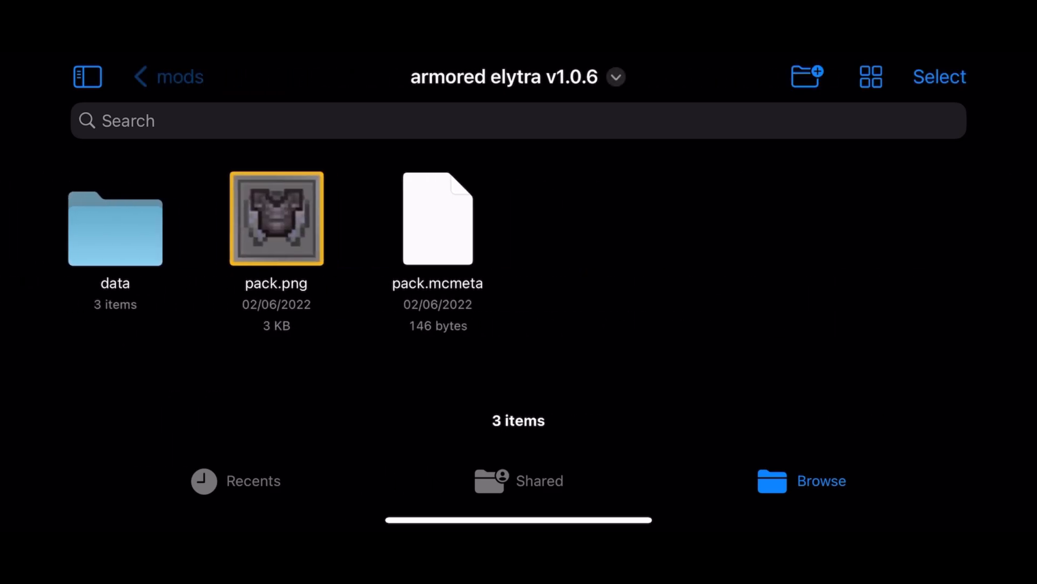
pyautogui.click(168, 76)
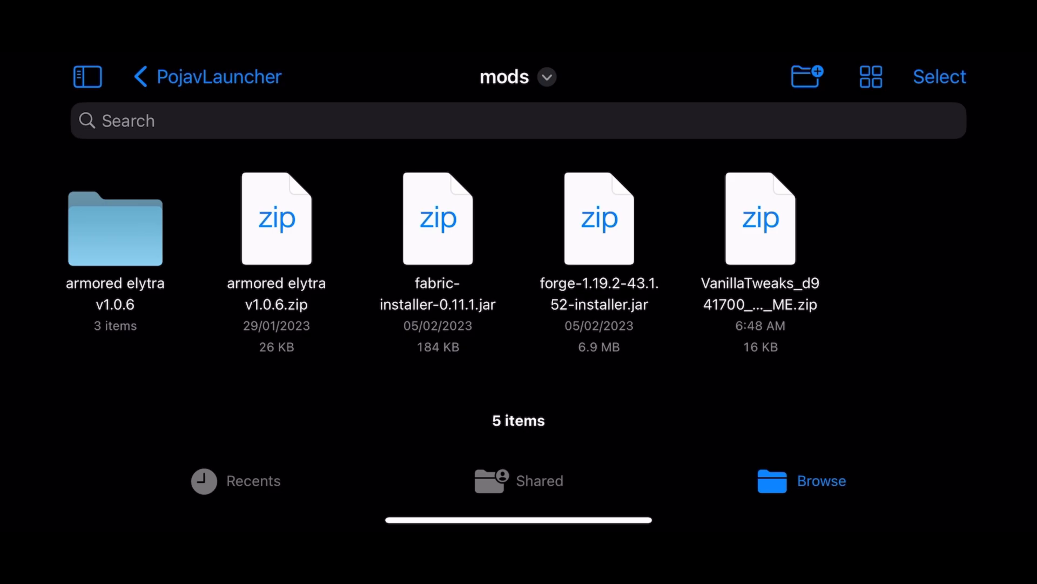
pyautogui.click(276, 218)
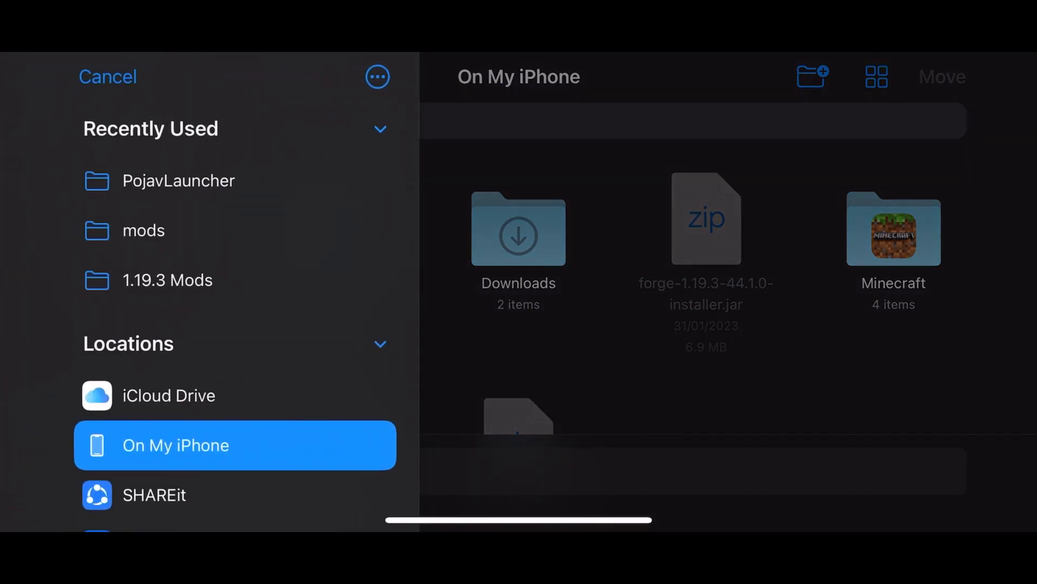
# Navigate the Move sheet into On My iPhone > PojavLauncher > instances.
pyautogui.click(87, 76)
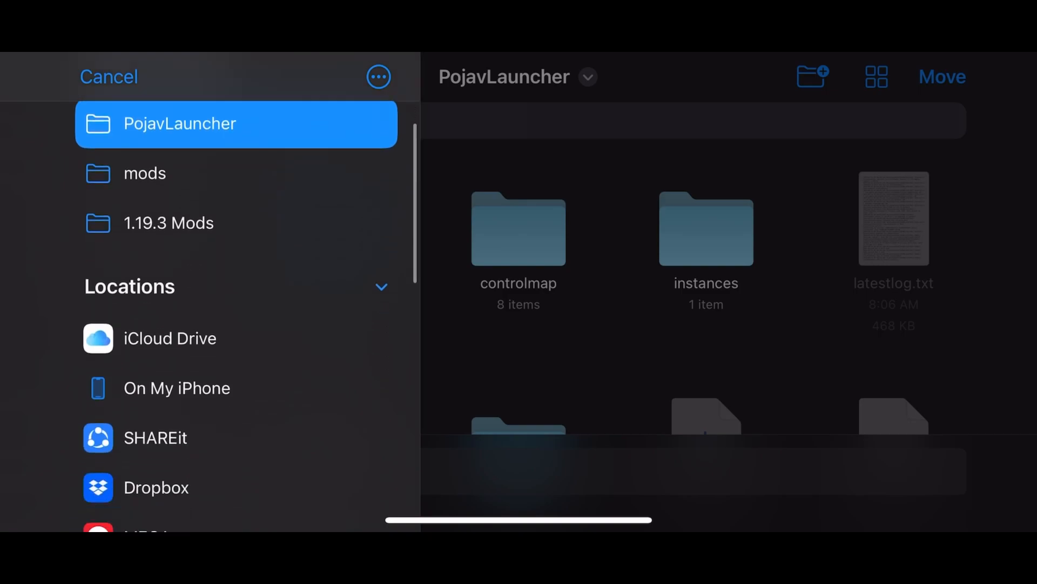
pyautogui.click(177, 388)
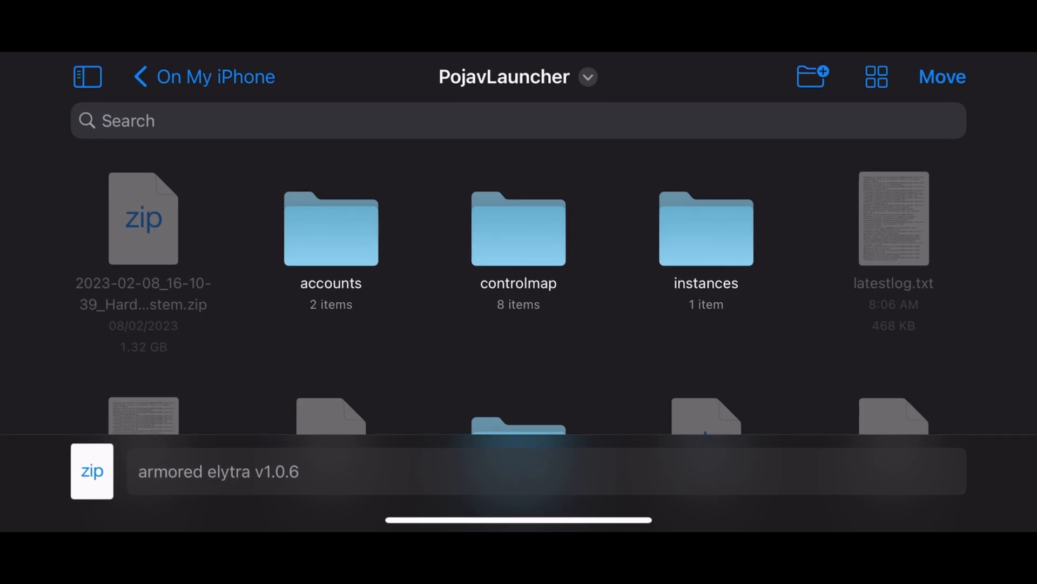
pyautogui.click(705, 228)
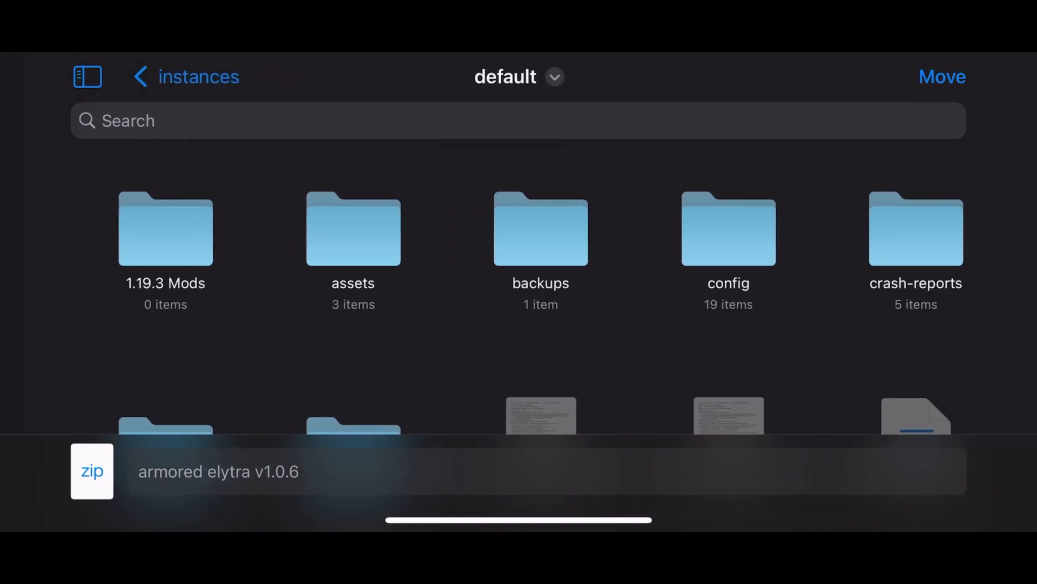
# Continue through default > saves > Data pack into the world's datapacks folder as the destination.
pyautogui.scroll(-3)
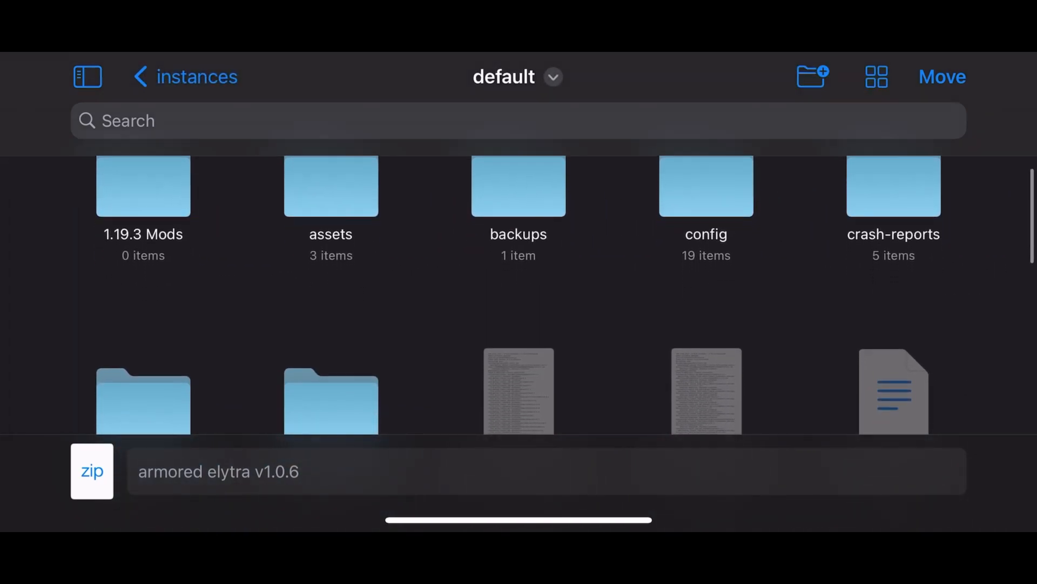
pyautogui.scroll(-3)
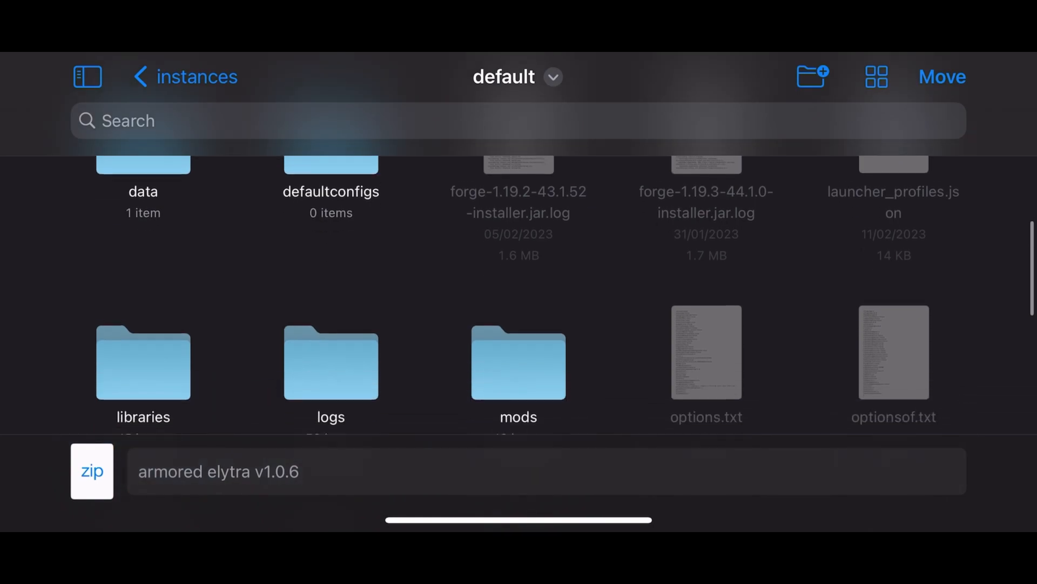
pyautogui.scroll(-3)
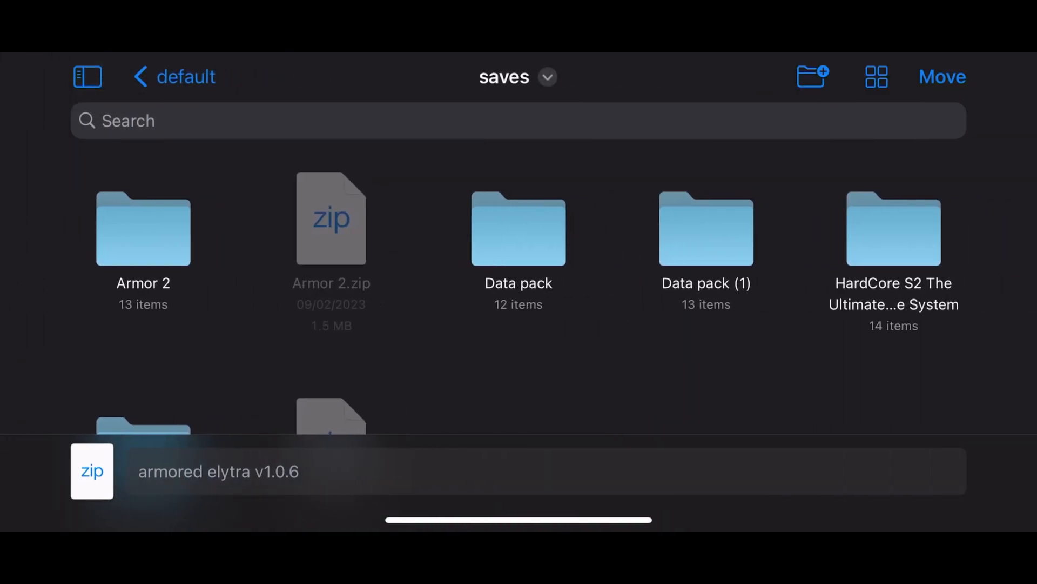
pyautogui.scroll(-3)
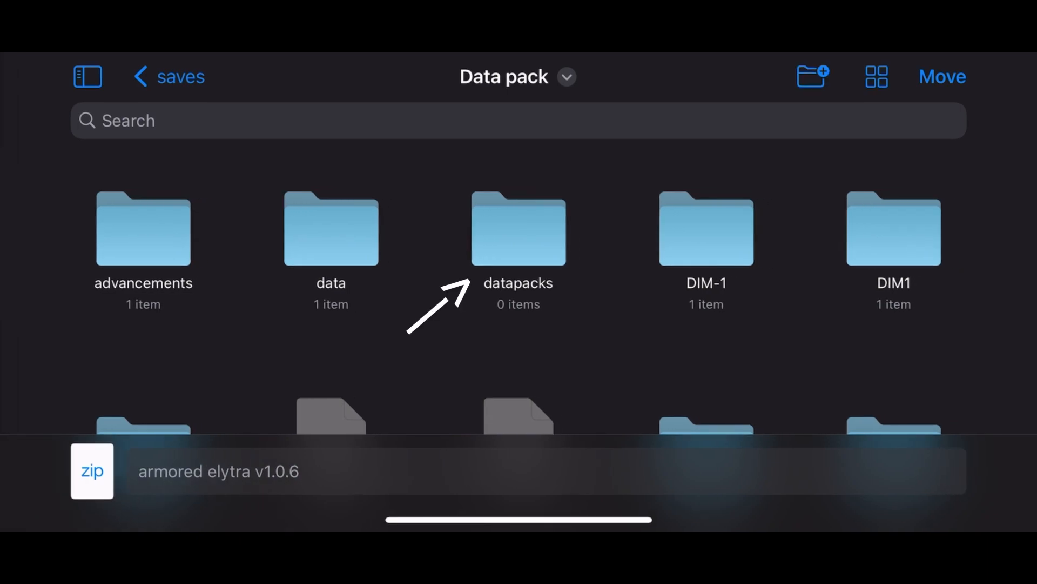
pyautogui.doubleClick(519, 228)
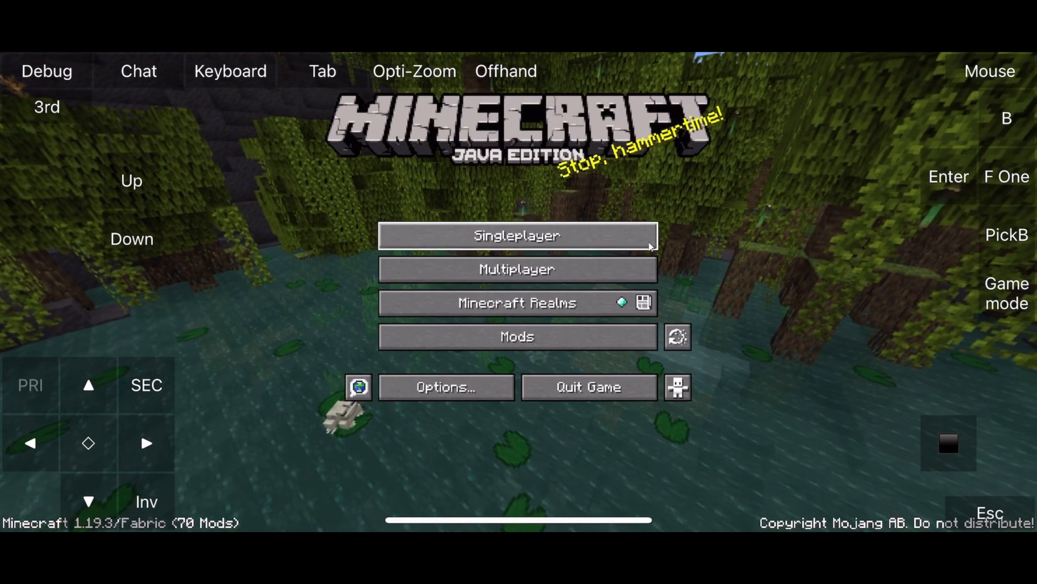
# From Singleplayer, confirm armored elytra is a selected data pack and create the world.
pyautogui.click(516, 235)
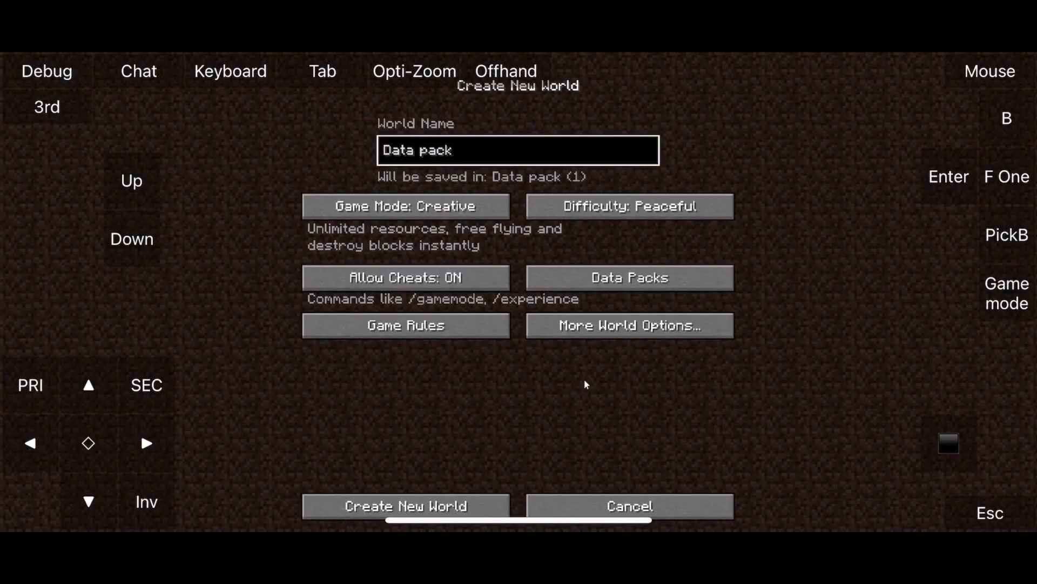
pyautogui.click(629, 278)
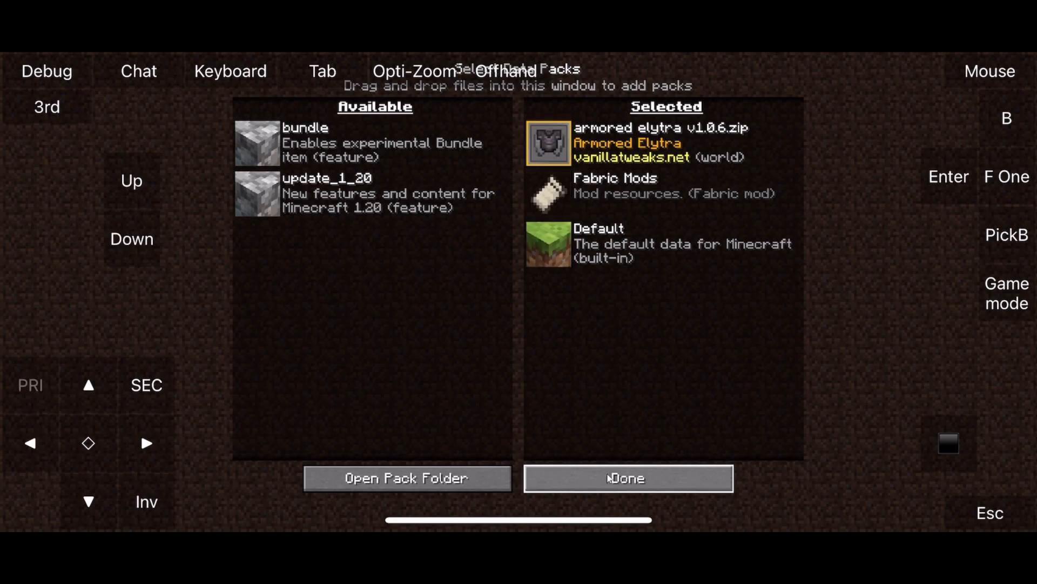
pyautogui.click(627, 478)
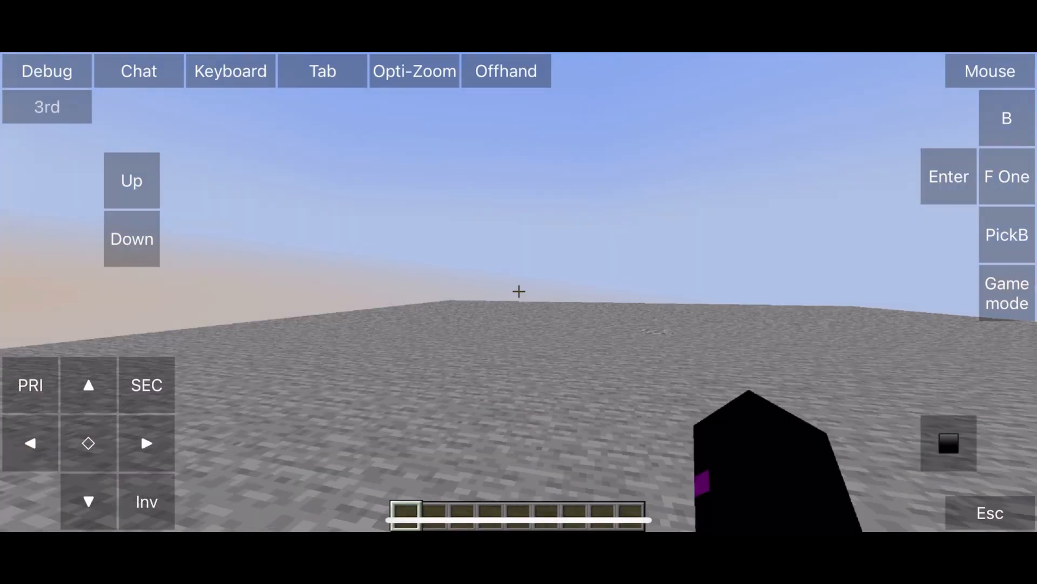
pyautogui.click(146, 502)
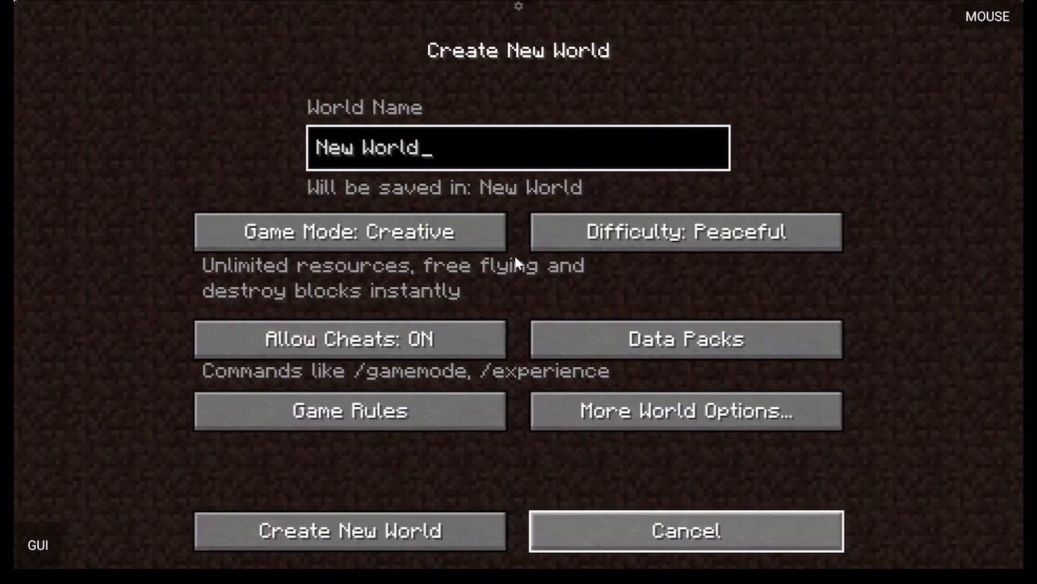
# Select both armored elytra v1.0.6 entries in Data Packs and confirm with Done.
pyautogui.click(686, 339)
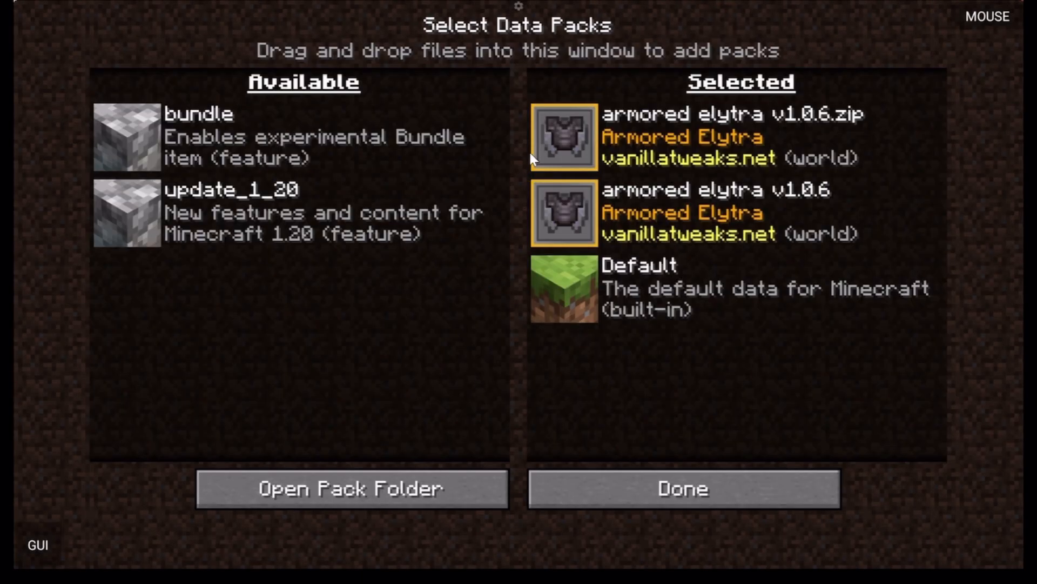
pyautogui.moveTo(813, 130)
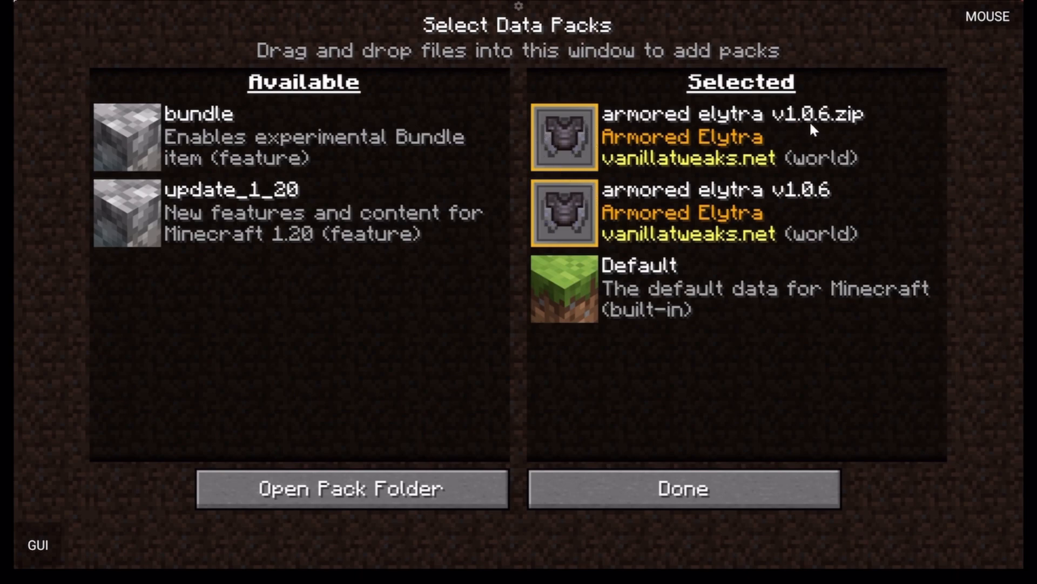
pyautogui.moveTo(787, 220)
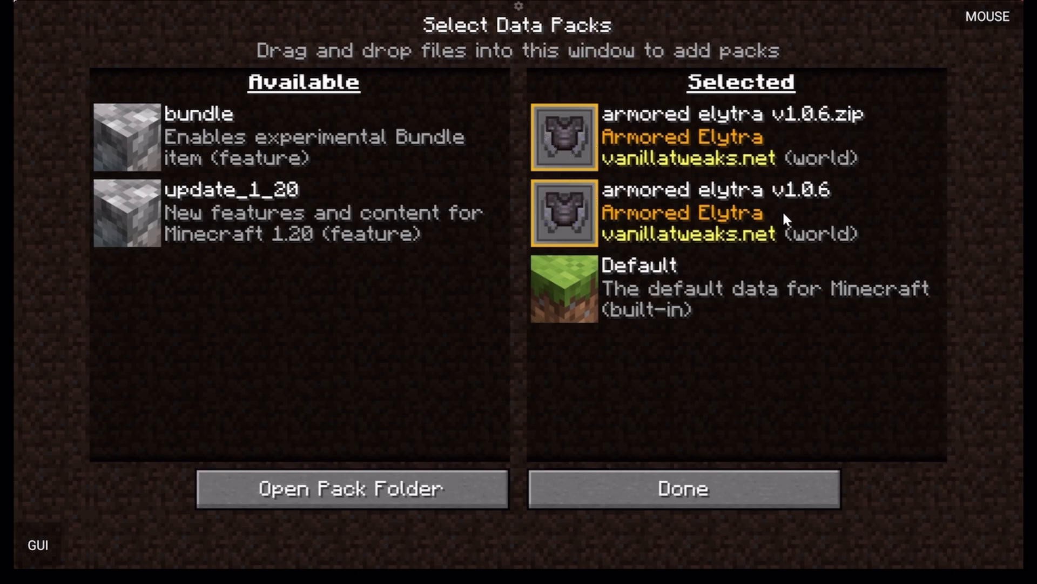
pyautogui.click(682, 489)
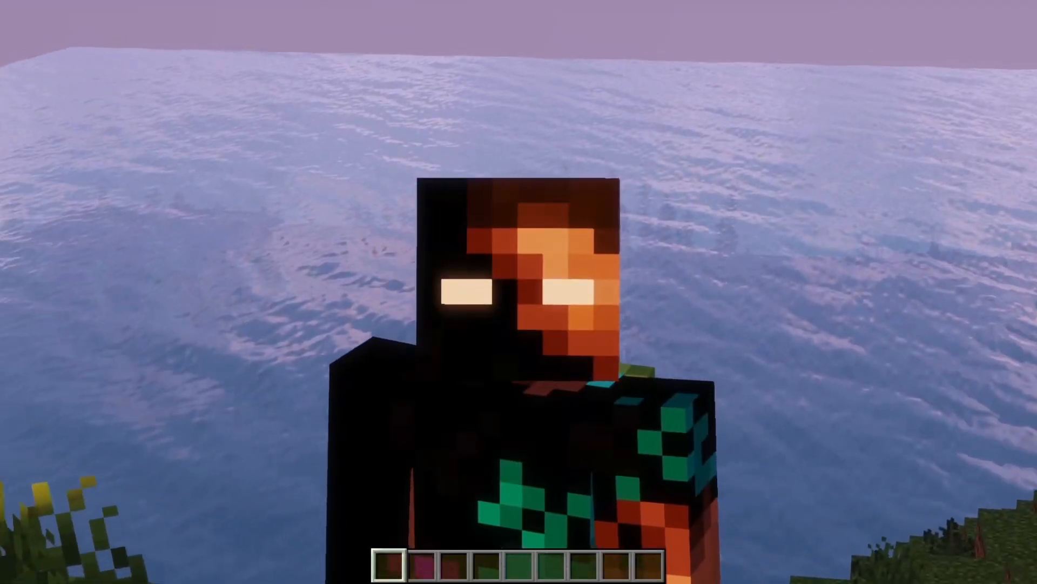